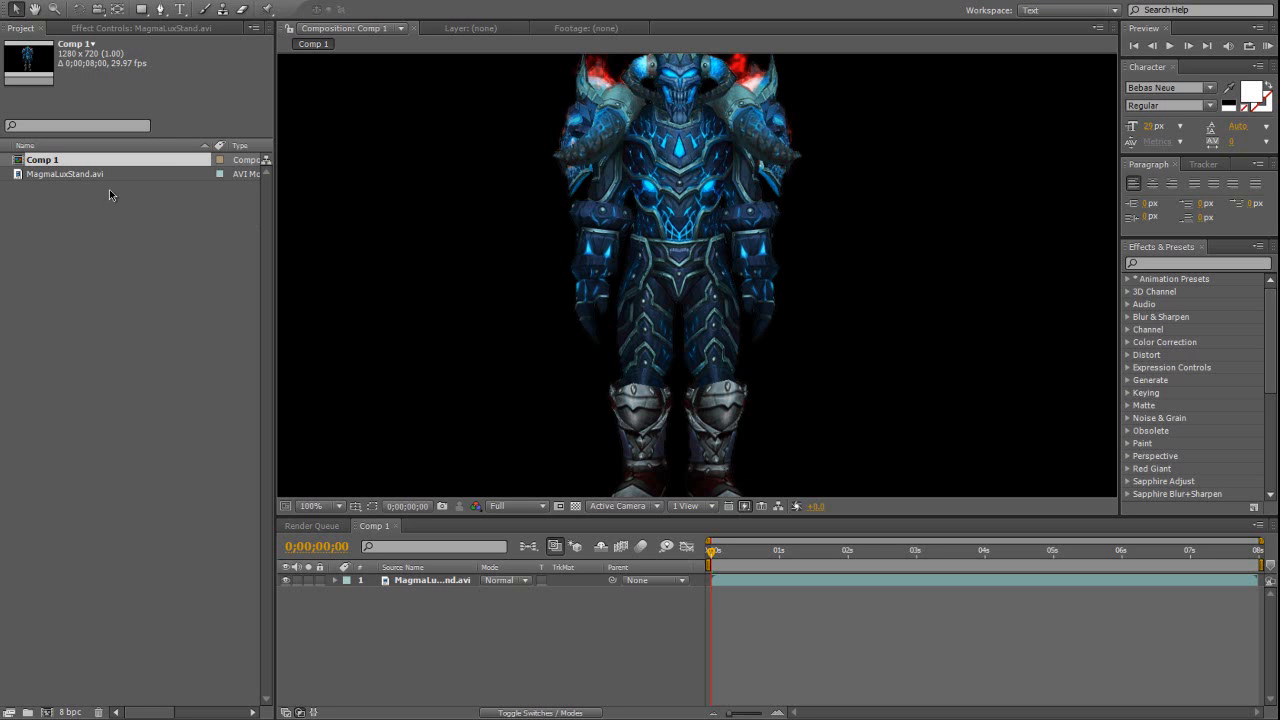
Set the viewer magnification to Fit up to 100% so the whole character shows.
{"action": "left_click", "coordinate": [312, 504]}
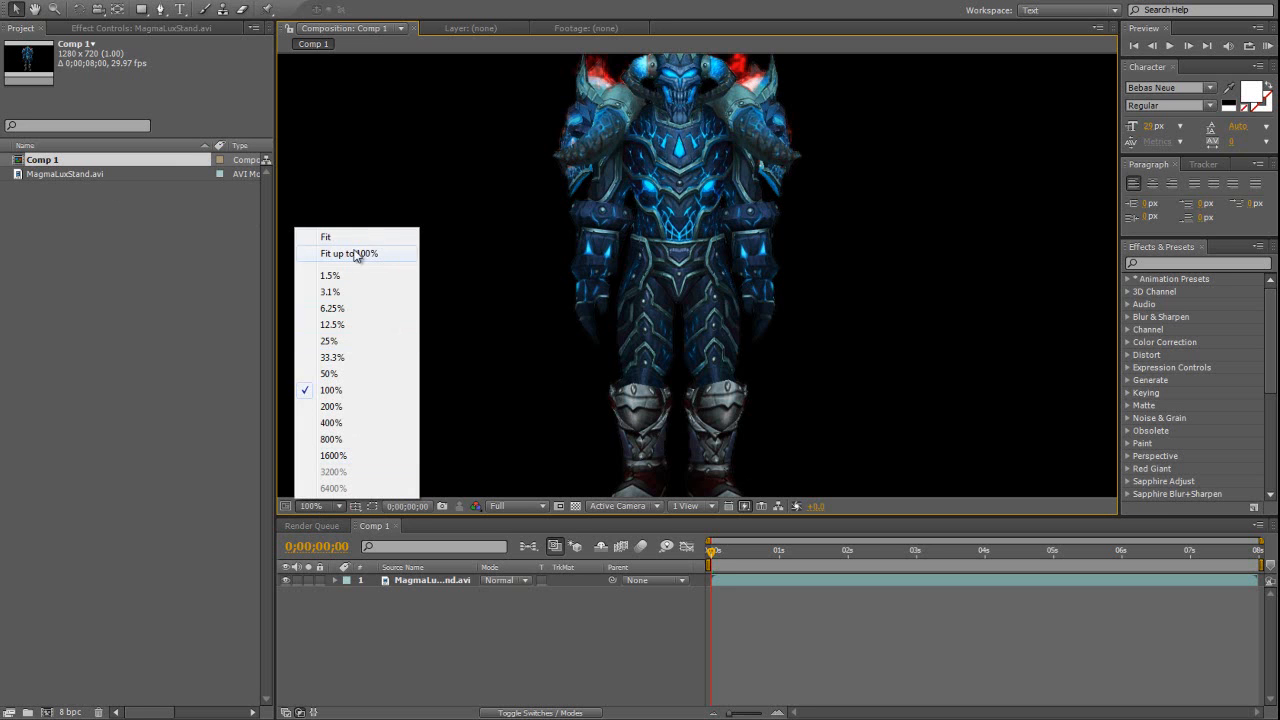
{"action": "left_click", "coordinate": [348, 252]}
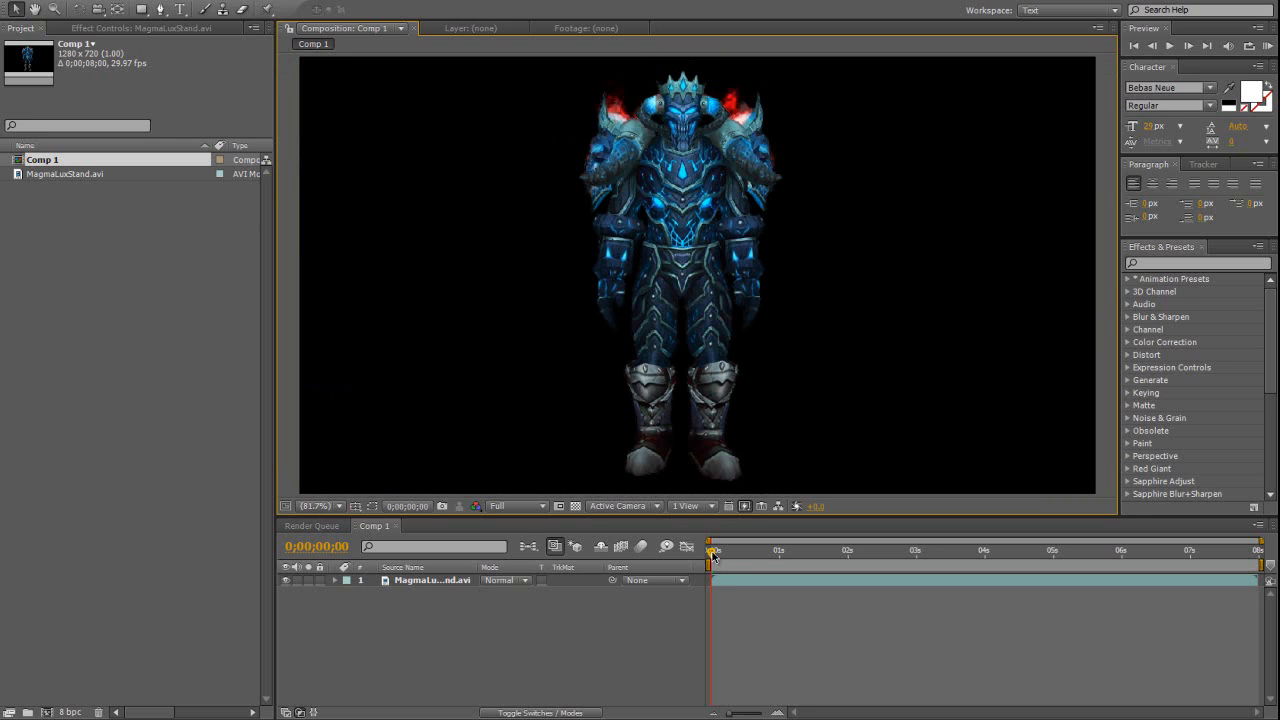
Apply Keylight to the footage layer and sample green as the Screen Colour.
{"action": "left_click", "coordinate": [936, 550]}
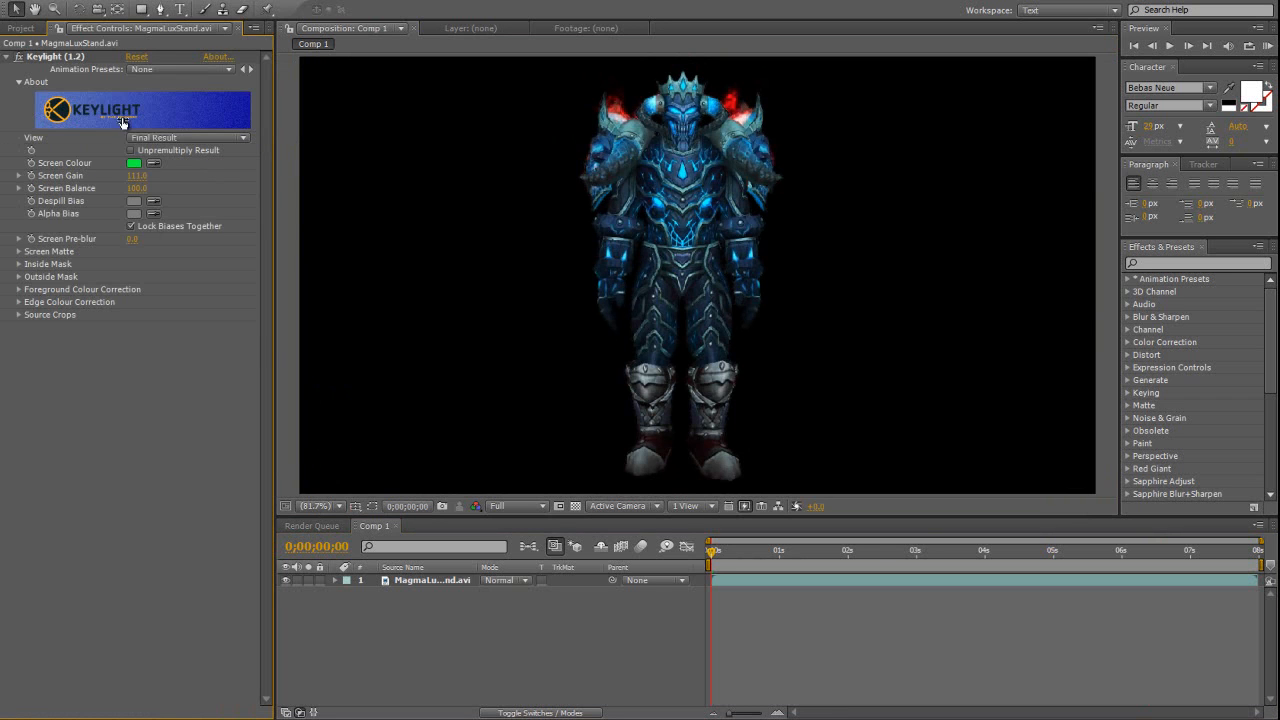
{"action": "mouse_move", "coordinate": [276, 348]}
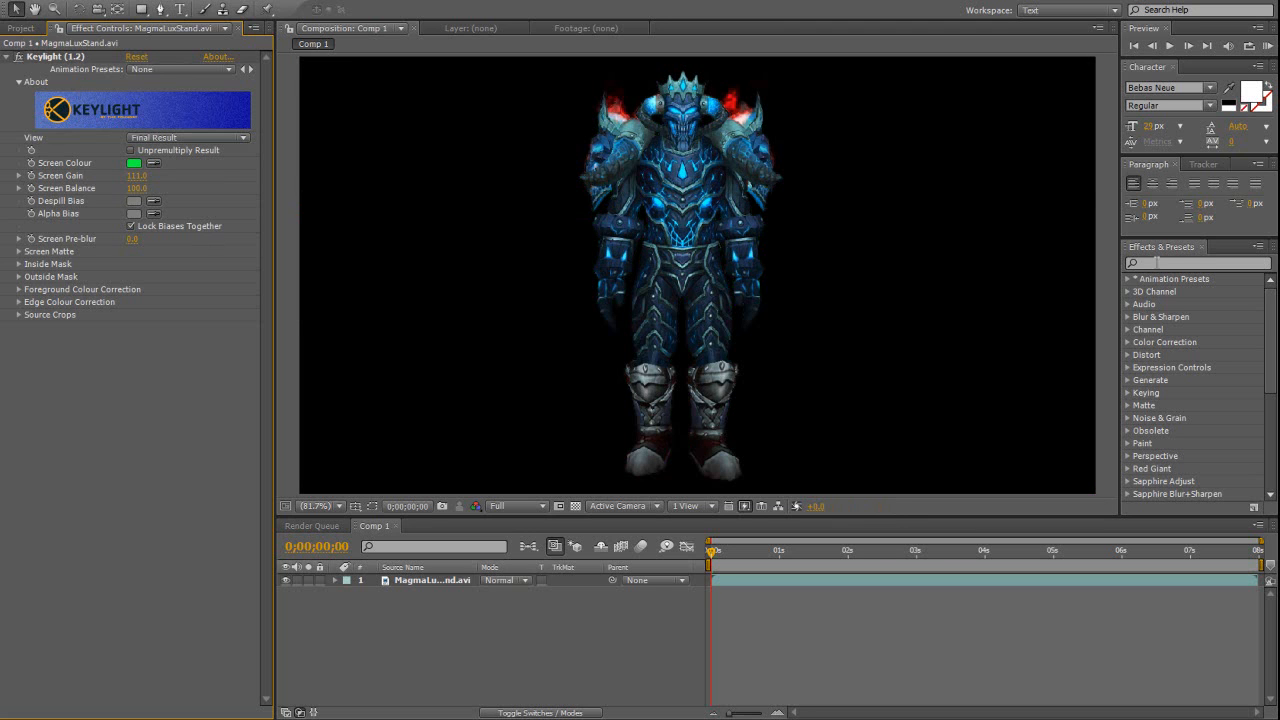
{"action": "left_click", "coordinate": [1196, 264]}
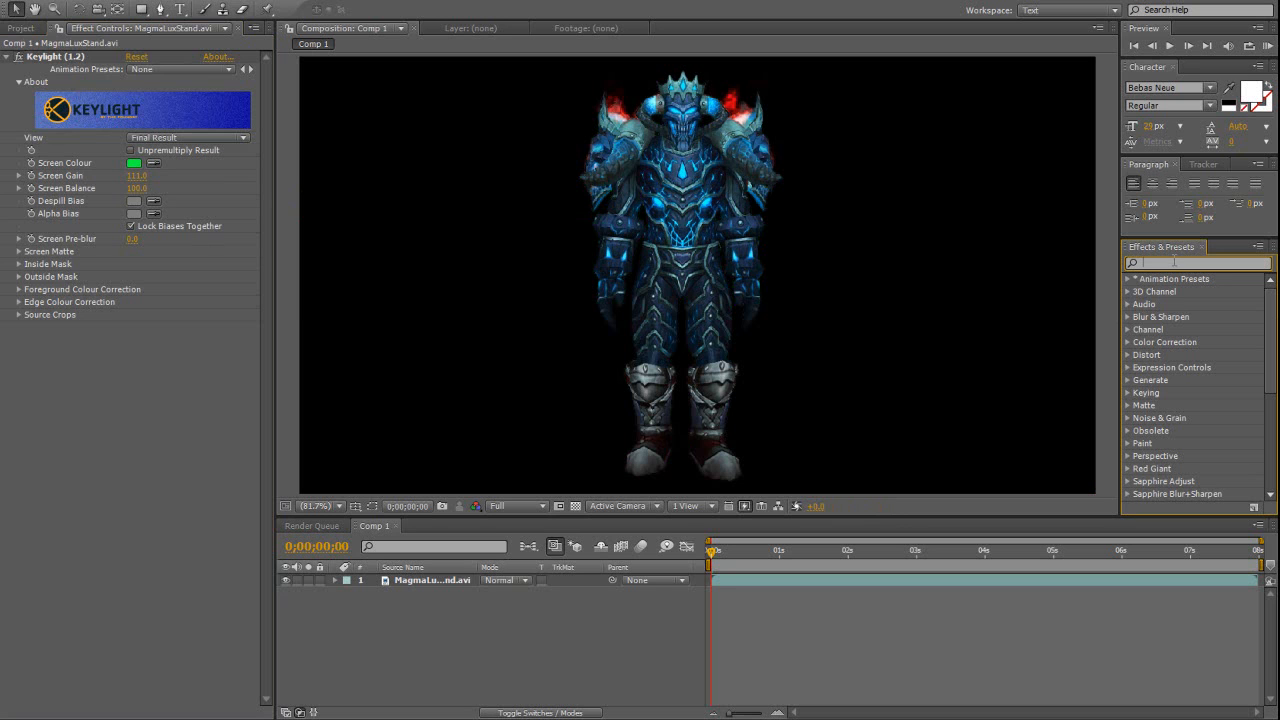
{"action": "mouse_move", "coordinate": [230, 202]}
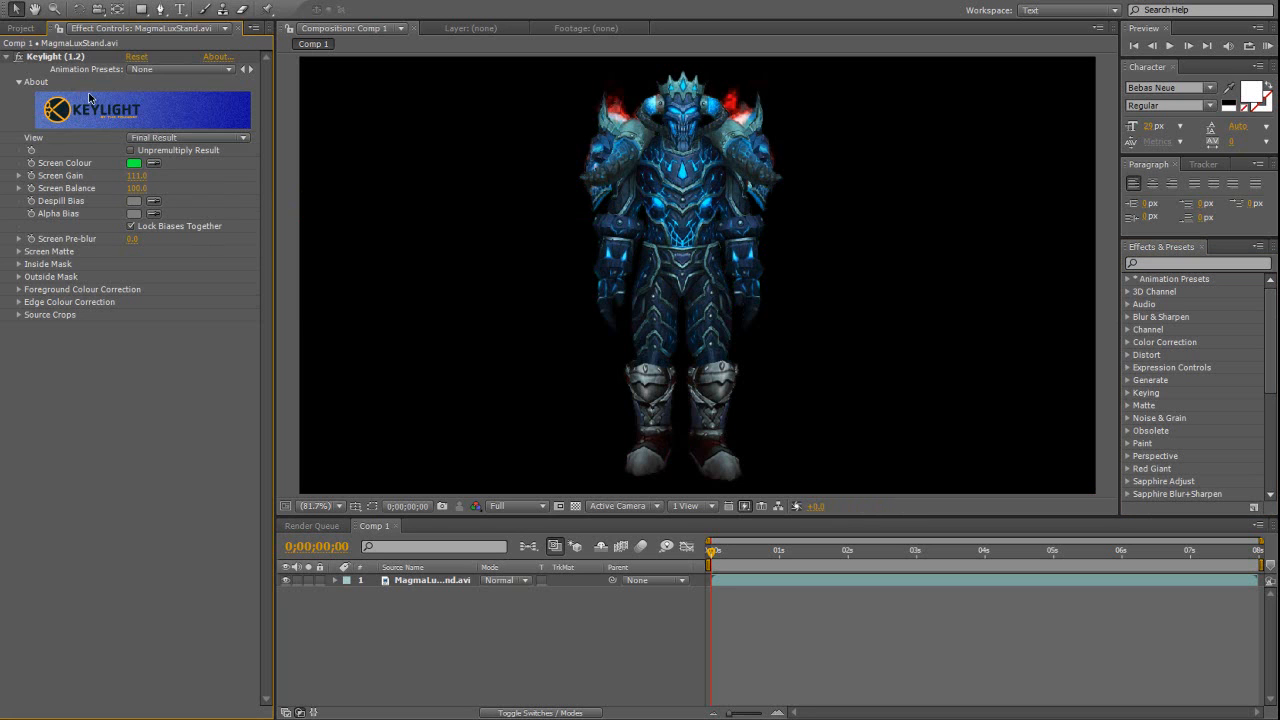
{"action": "mouse_move", "coordinate": [584, 160]}
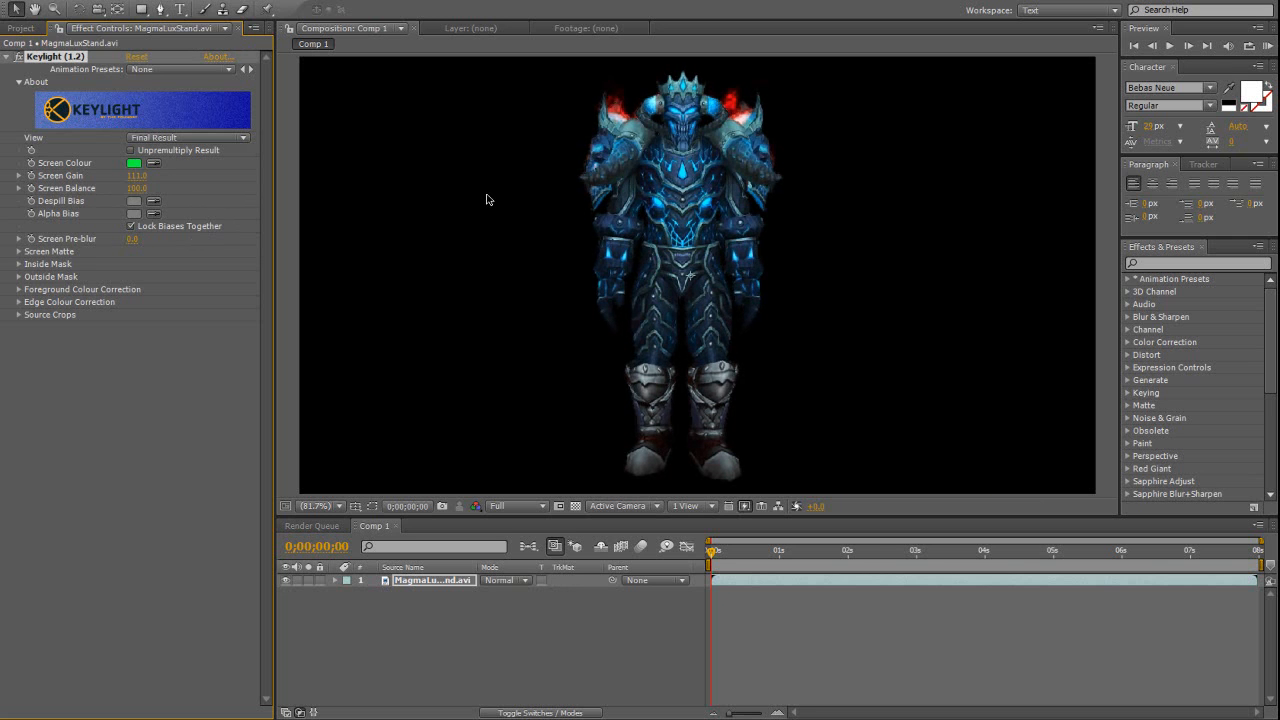
{"action": "mouse_move", "coordinate": [204, 198]}
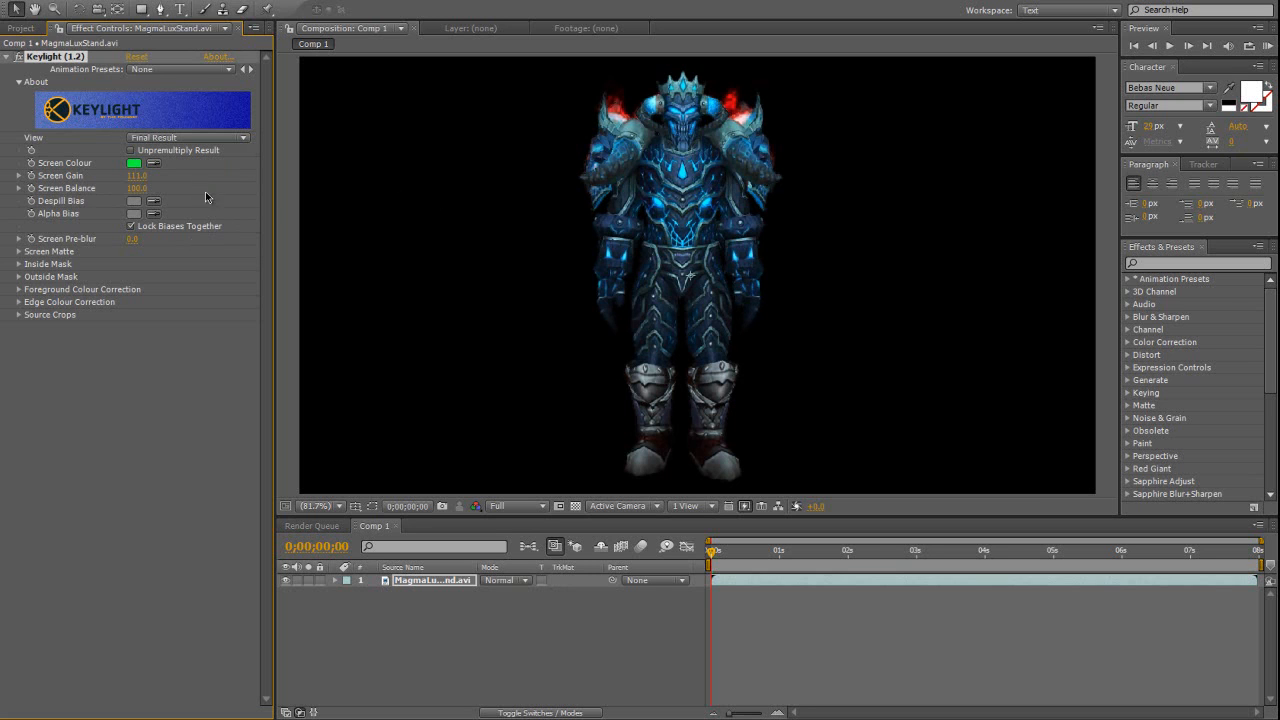
{"action": "mouse_move", "coordinate": [560, 192]}
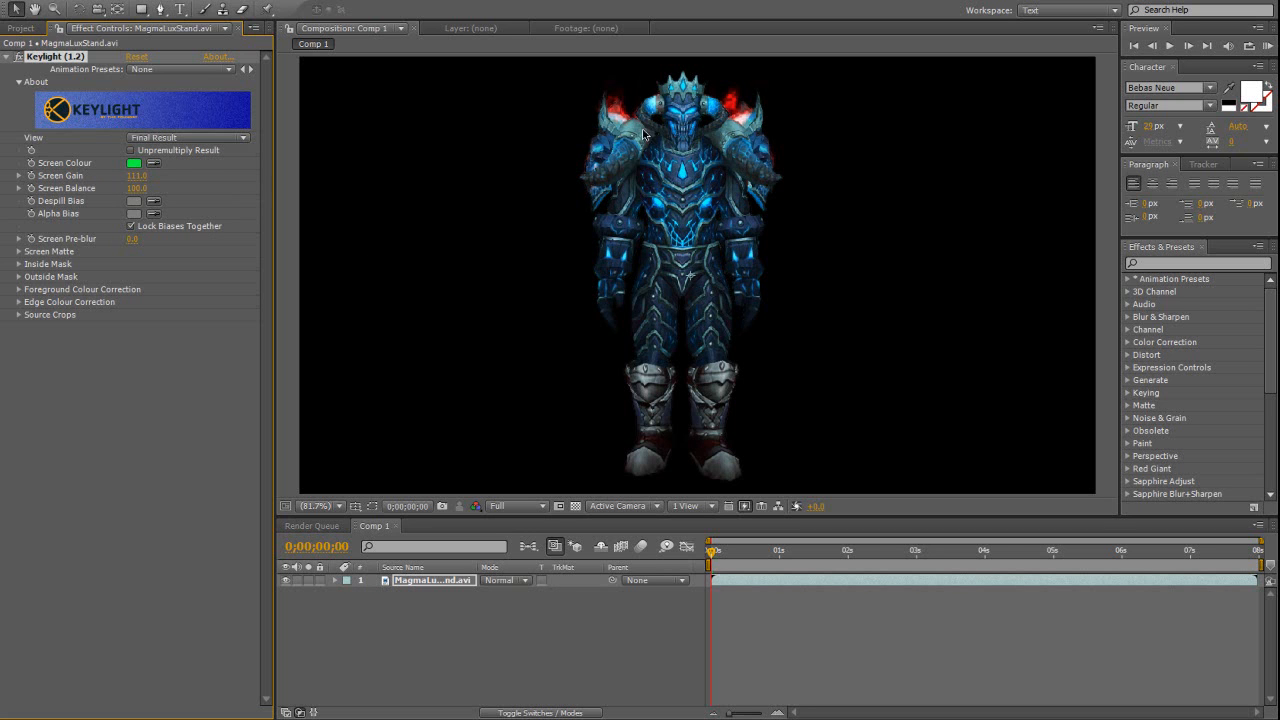
{"action": "mouse_move", "coordinate": [618, 114]}
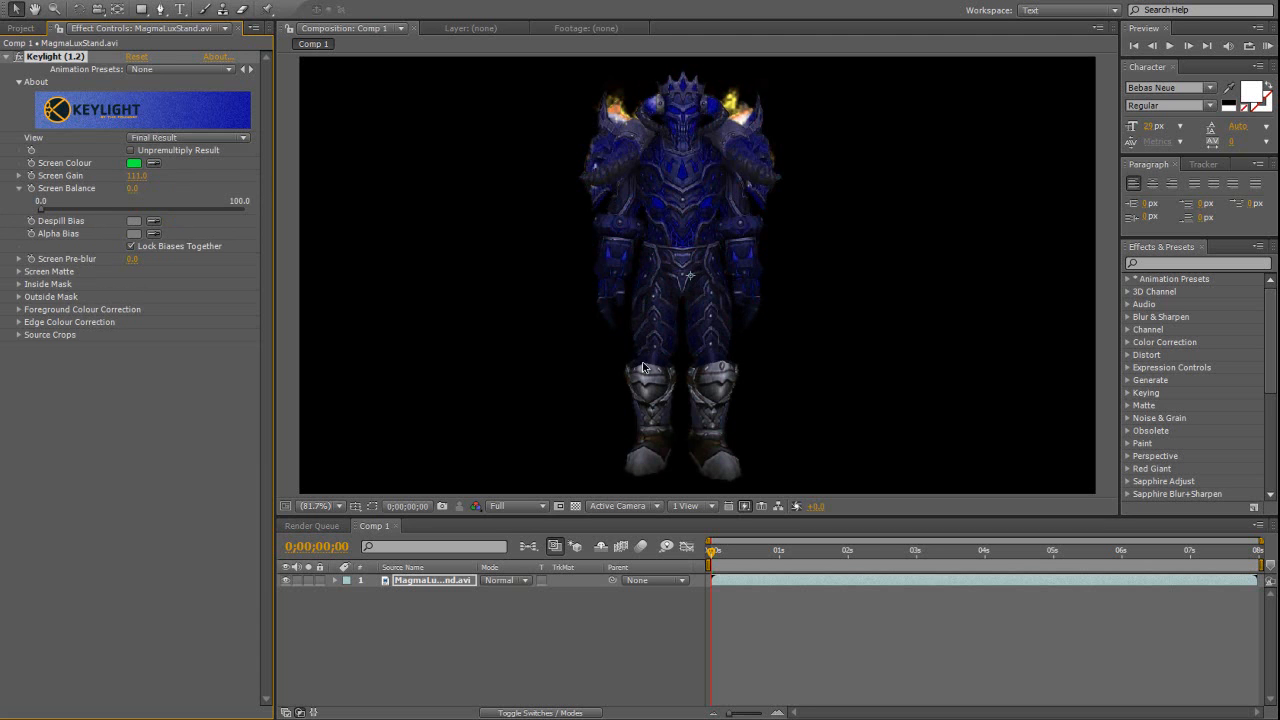
{"action": "mouse_move", "coordinate": [206, 232]}
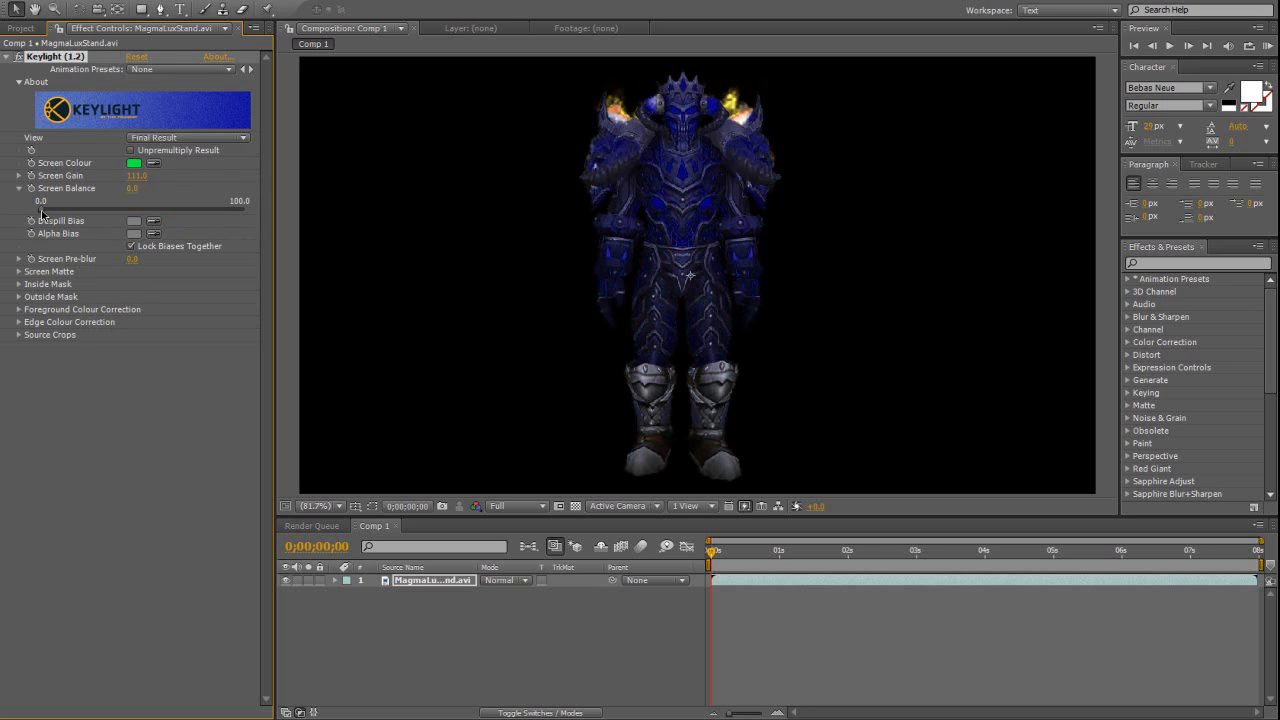
Lower the Keylight Screen Balance until the armor is deep blue and flames yellow.
{"action": "left_click_drag", "start_coordinate": [44, 210], "coordinate": [244, 210]}
{"action": "type", "text": "5"}
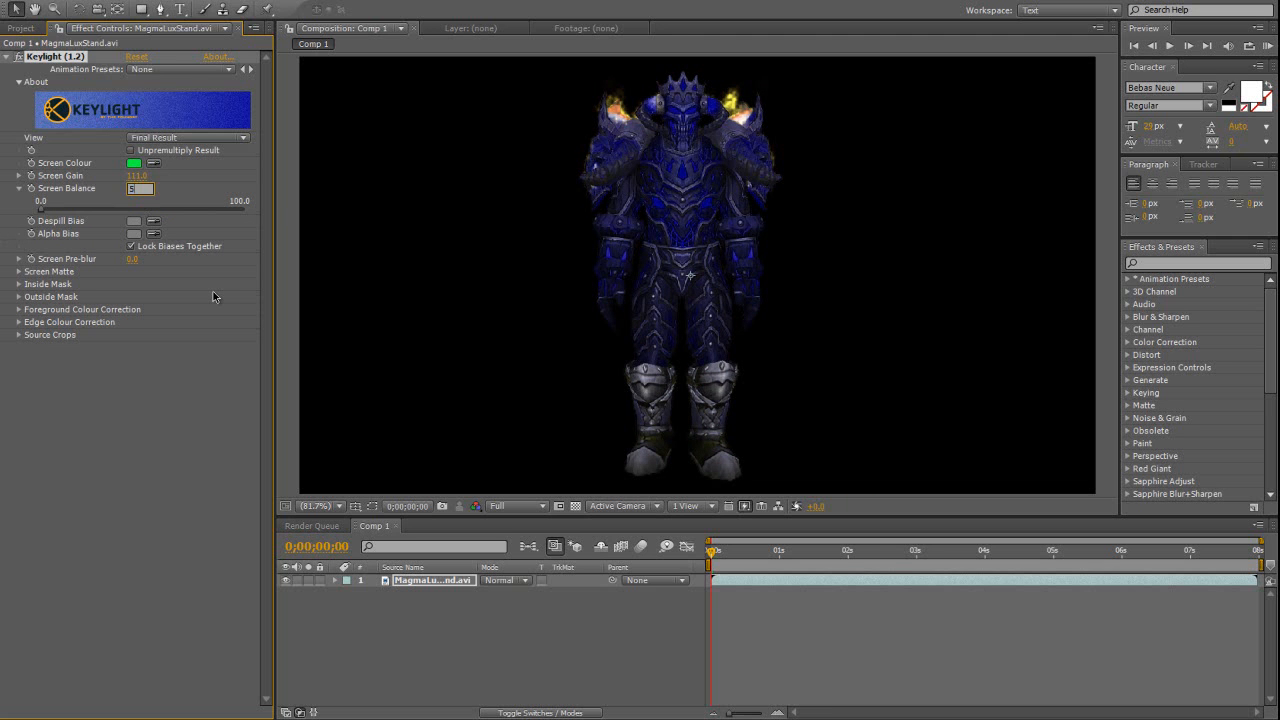
{"action": "left_click_drag", "start_coordinate": [140, 188], "coordinate": [144, 188]}
{"action": "type", "text": "0"}
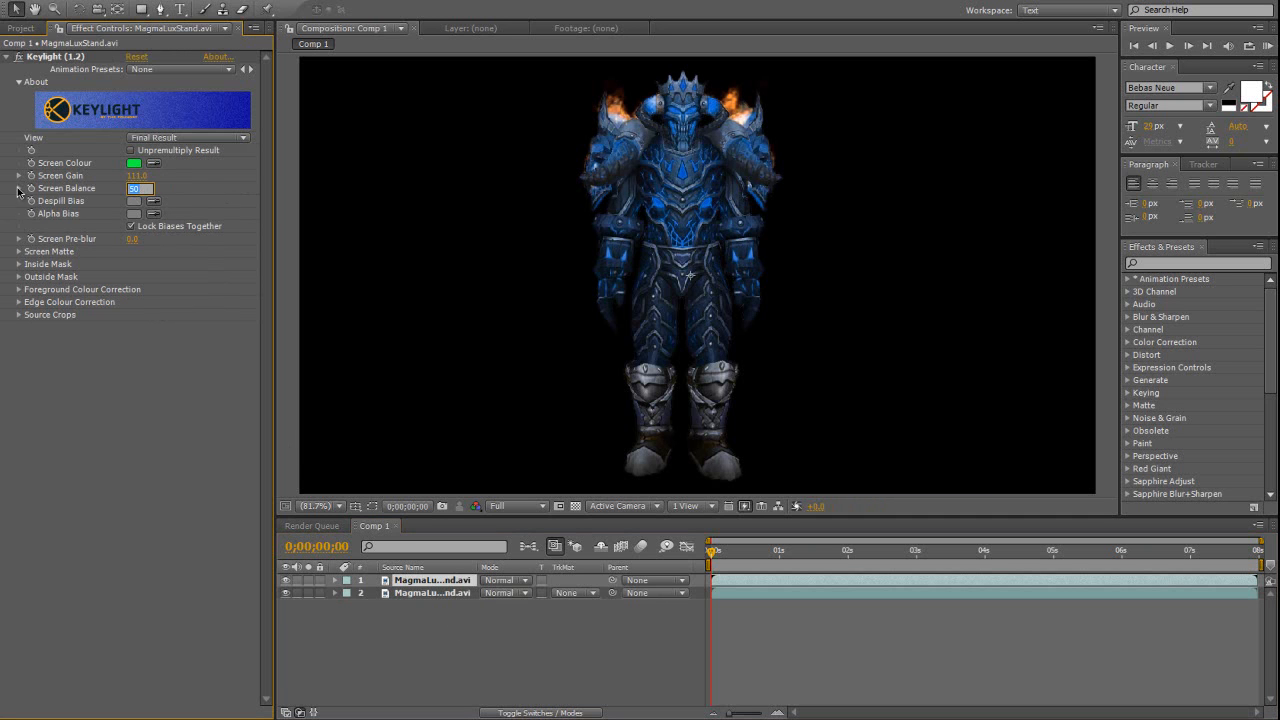
Give the duplicated copies different Screen Balance values, one light-blue with orange flames.
{"action": "left_click_drag", "start_coordinate": [142, 188], "coordinate": [238, 210]}
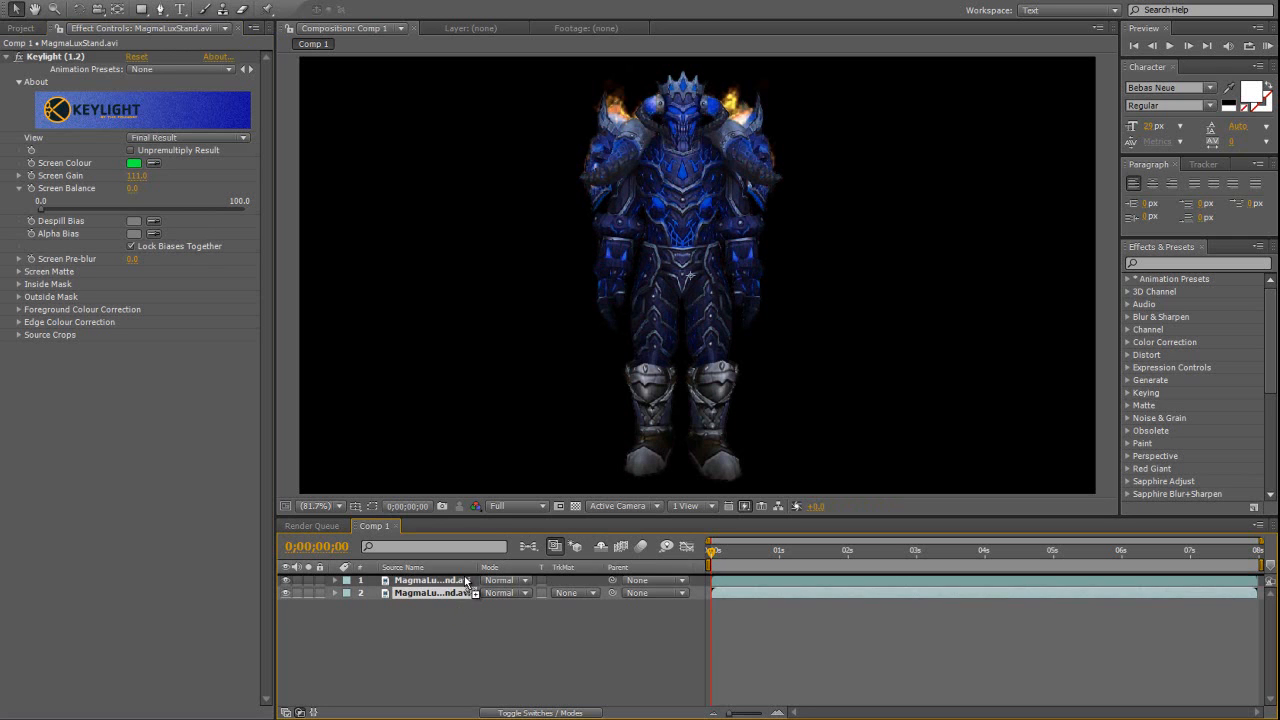
{"action": "left_click_drag", "start_coordinate": [40, 200], "coordinate": [244, 200]}
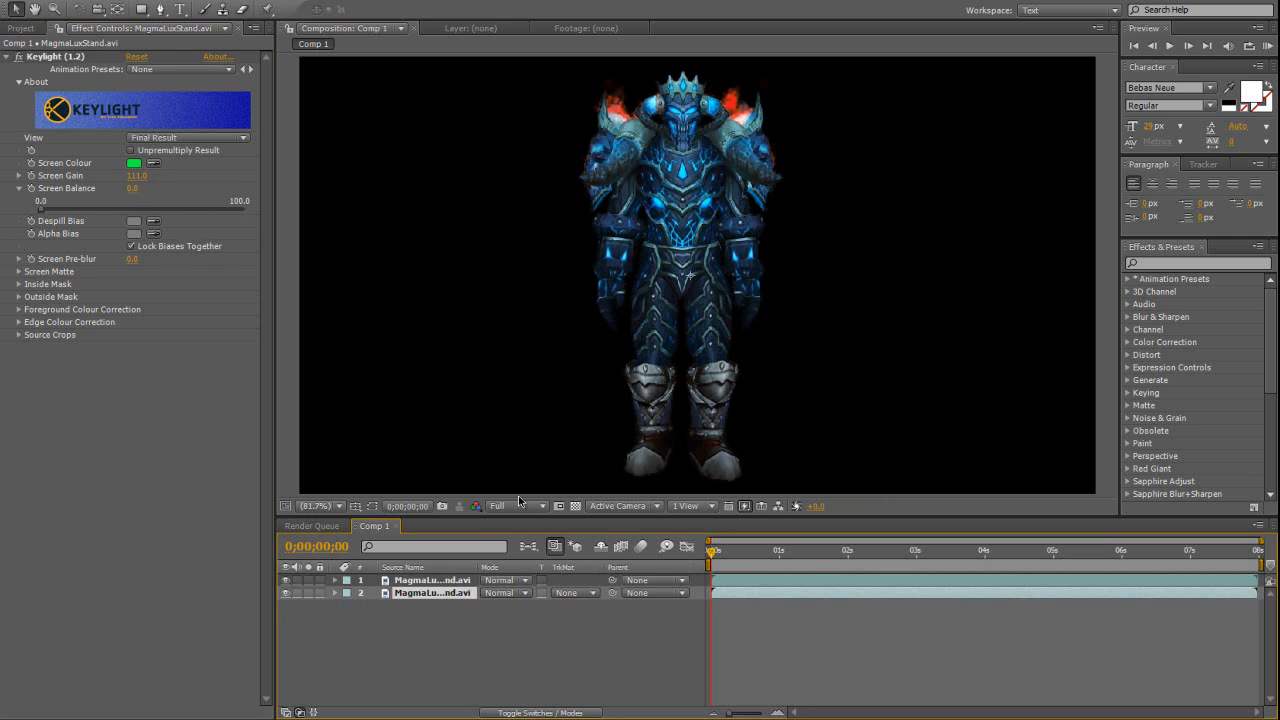
Show the Modes column and blend the top copy with Add, then Lighten.
{"action": "left_click", "coordinate": [504, 580]}
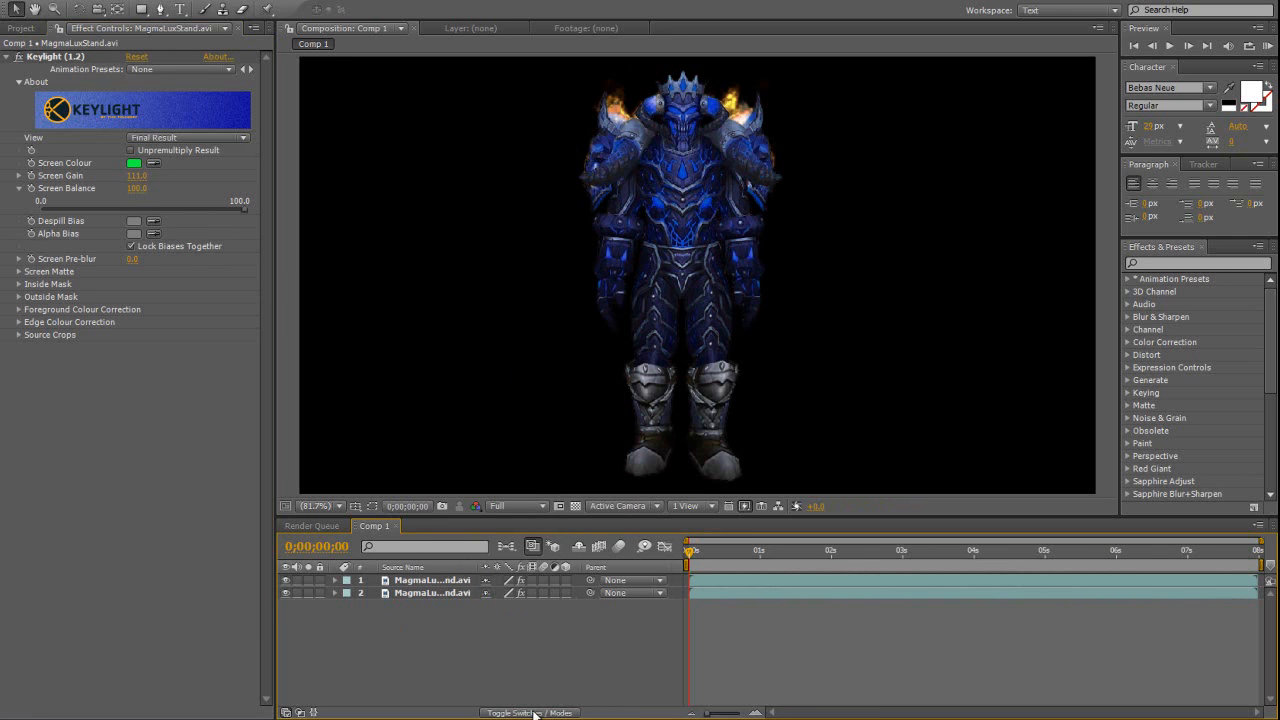
{"action": "left_click", "coordinate": [530, 712]}
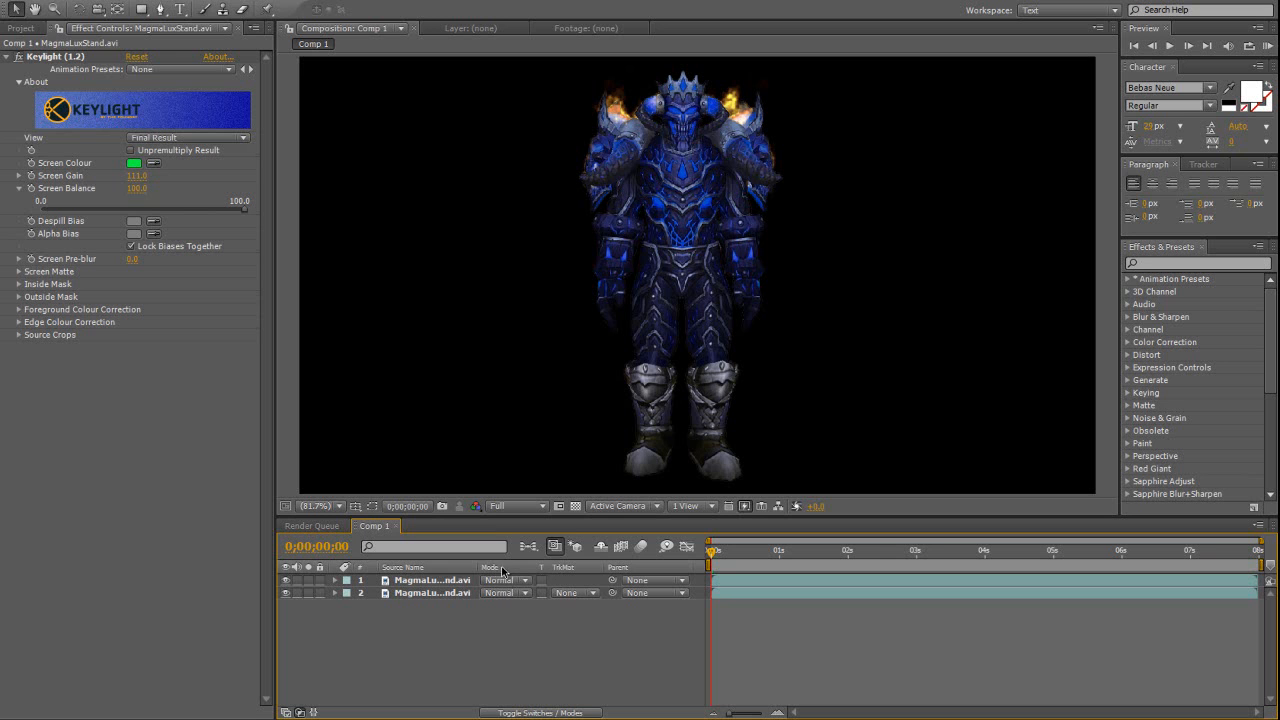
{"action": "left_click", "coordinate": [502, 580]}
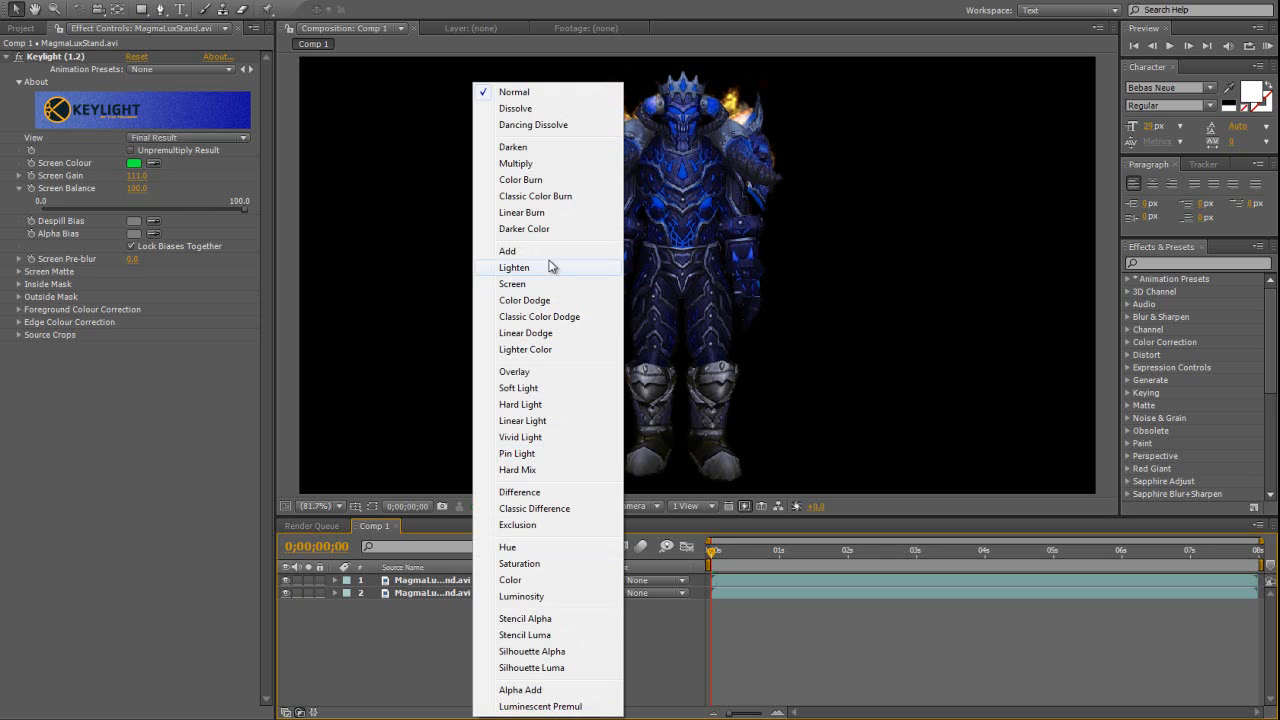
{"action": "left_click", "coordinate": [508, 250]}
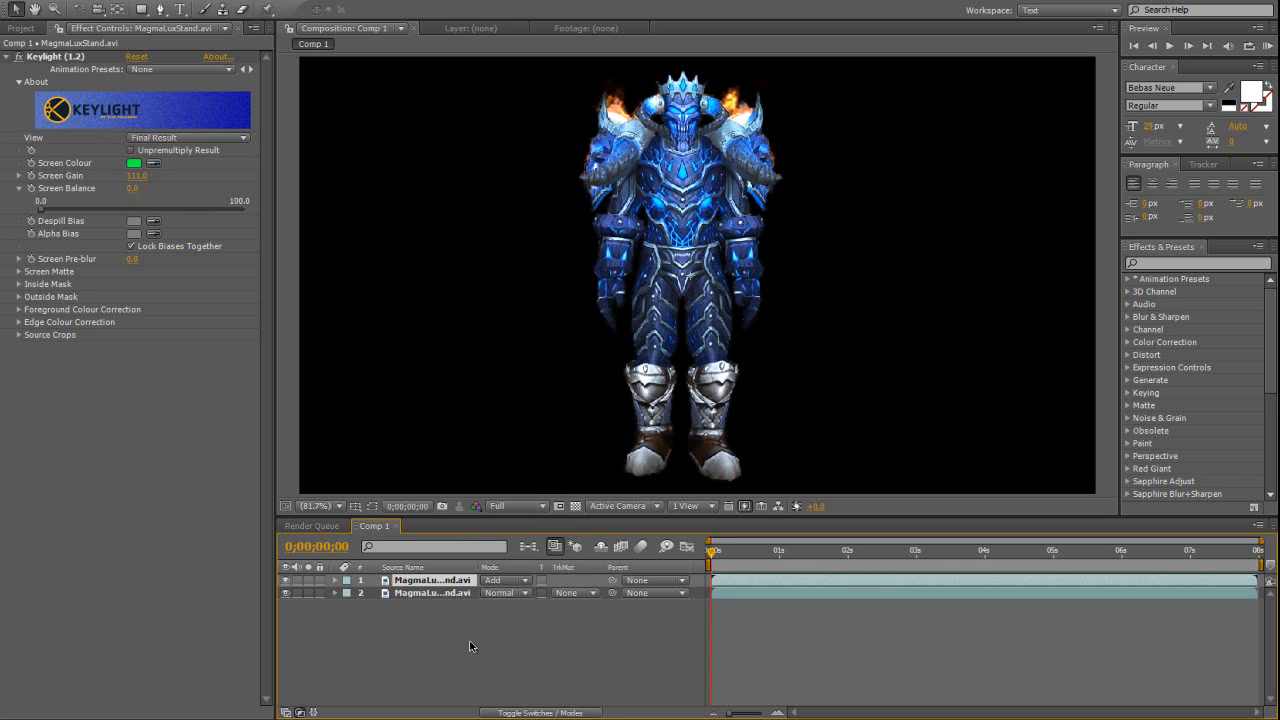
{"action": "left_click", "coordinate": [504, 580]}
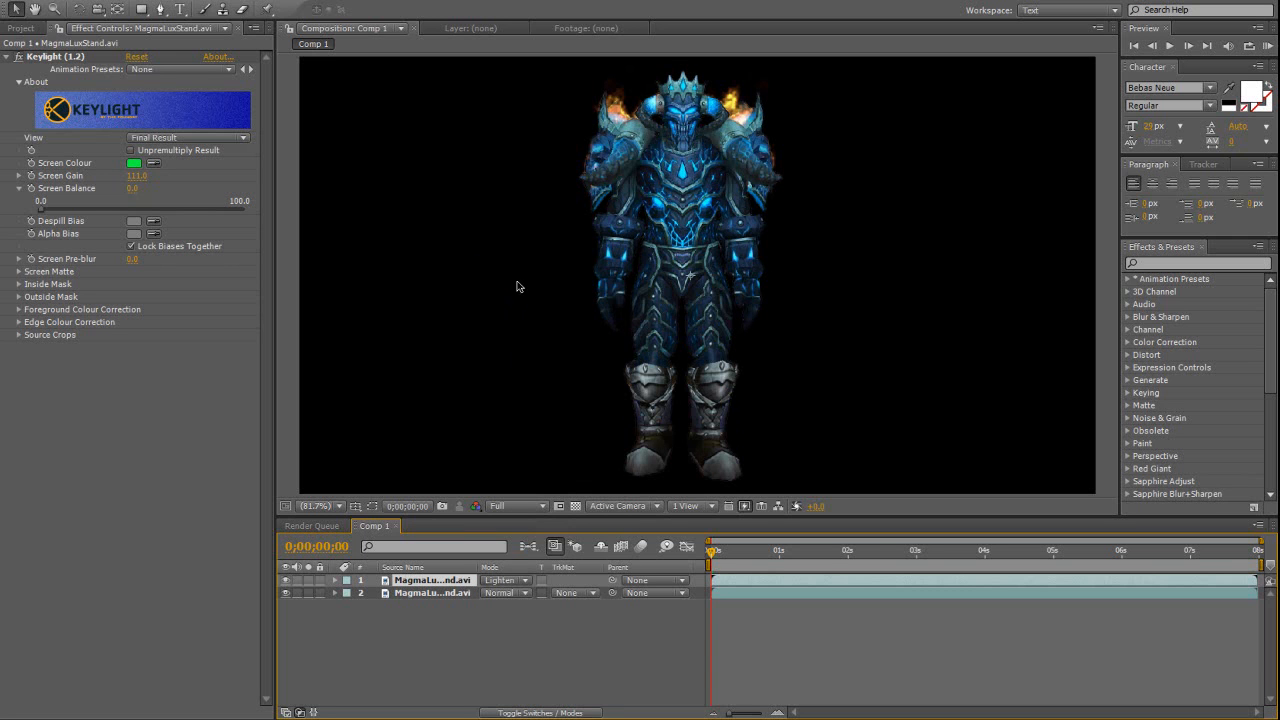
{"action": "mouse_move", "coordinate": [530, 552]}
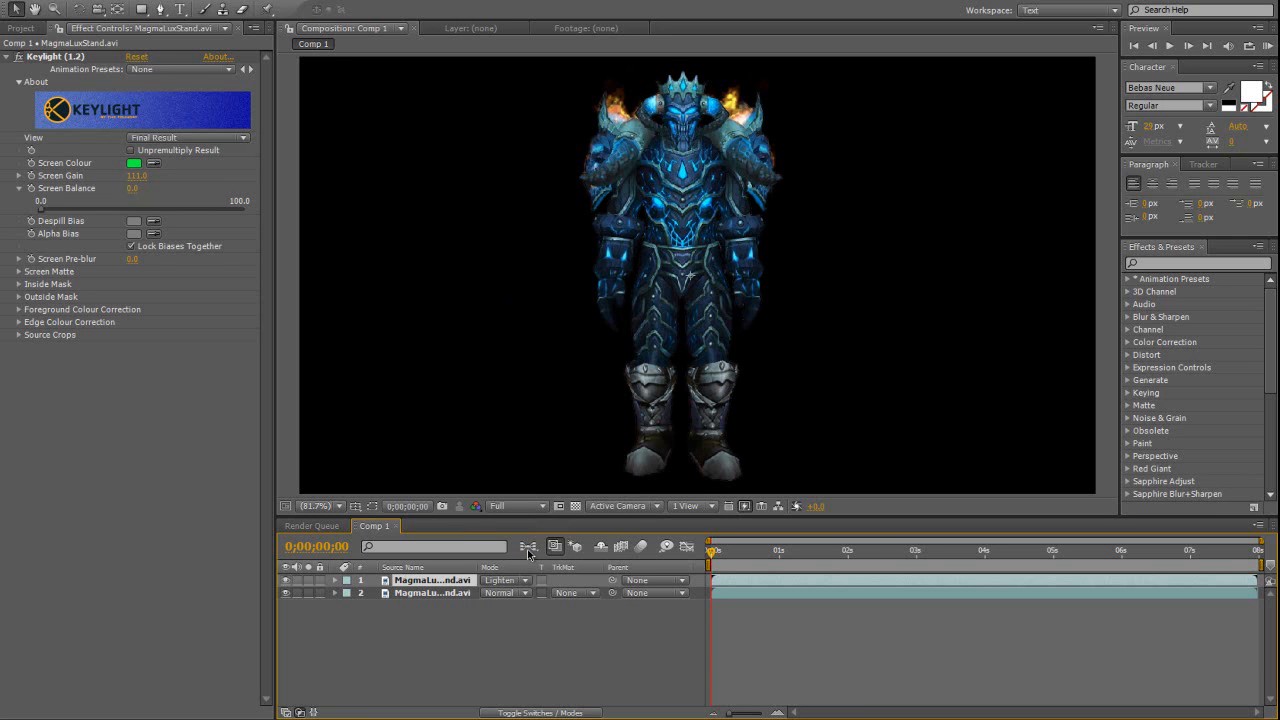
{"action": "mouse_move", "coordinate": [608, 56]}
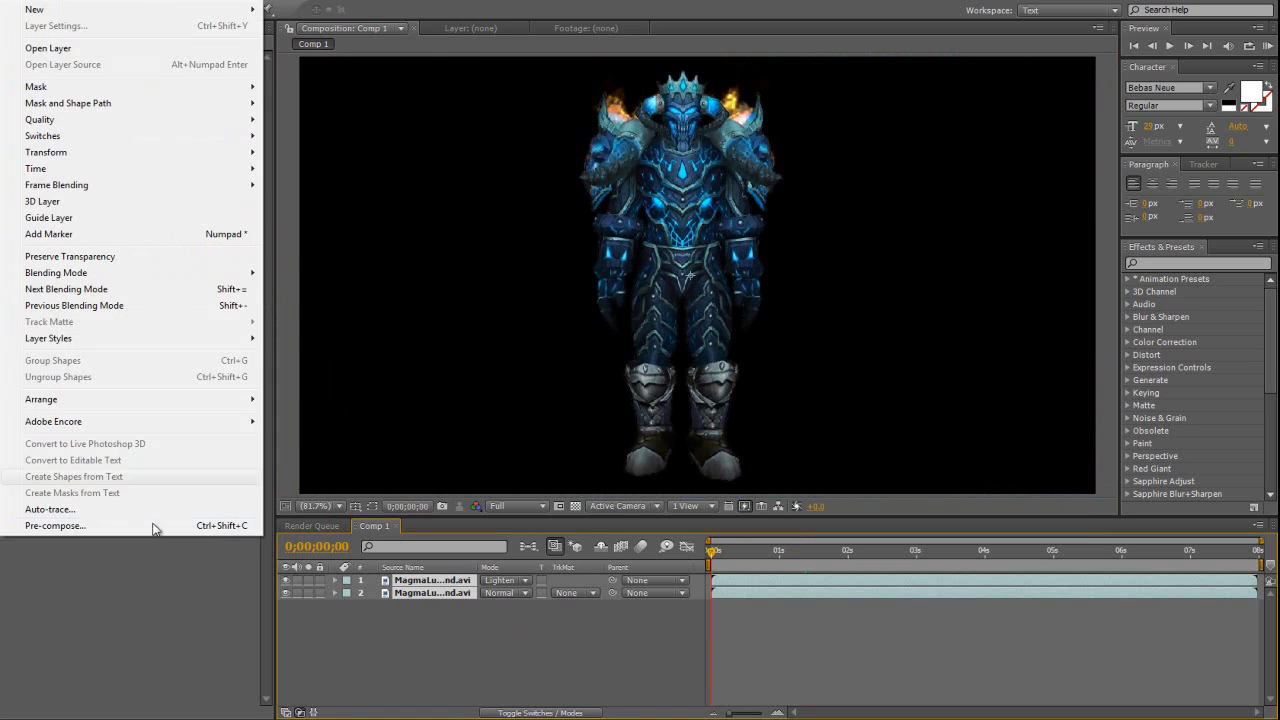
Nest both character layers into Pre-comp 1 with Move all attributes and select it.
{"action": "left_click", "coordinate": [54, 524]}
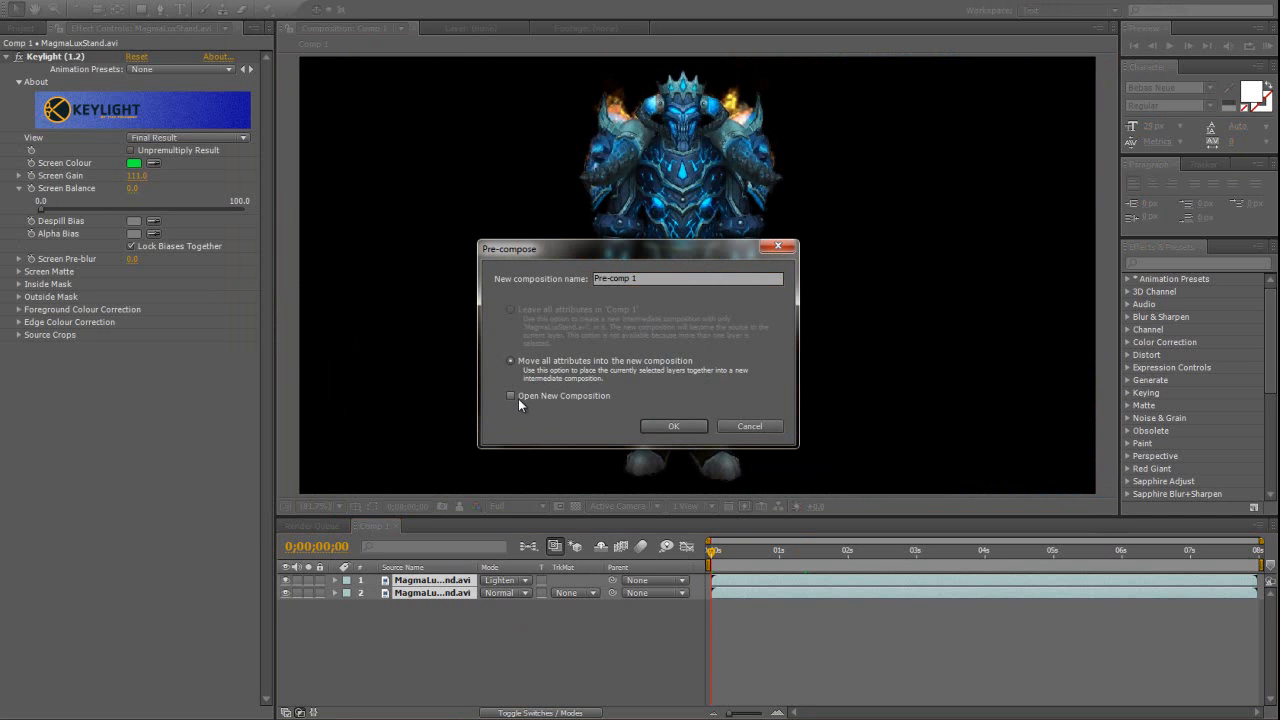
{"action": "left_click", "coordinate": [672, 424]}
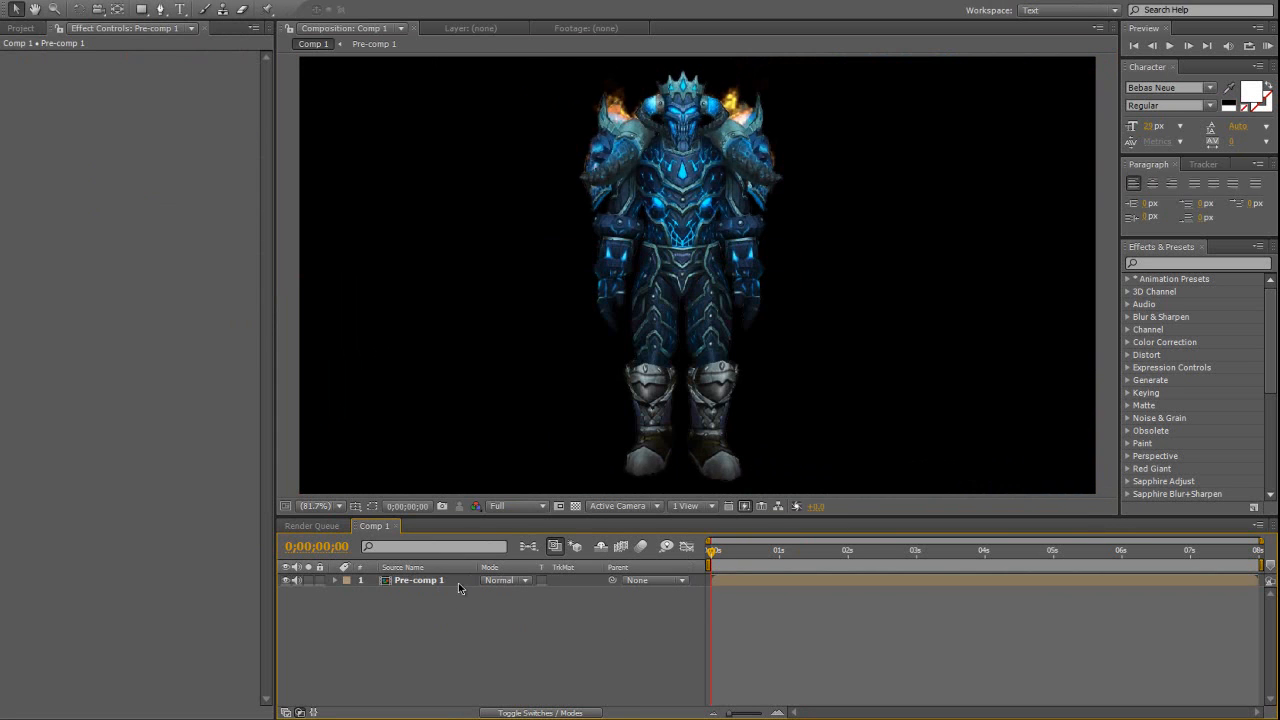
{"action": "left_click", "coordinate": [418, 580]}
{"action": "type", "text": "bc bg"}
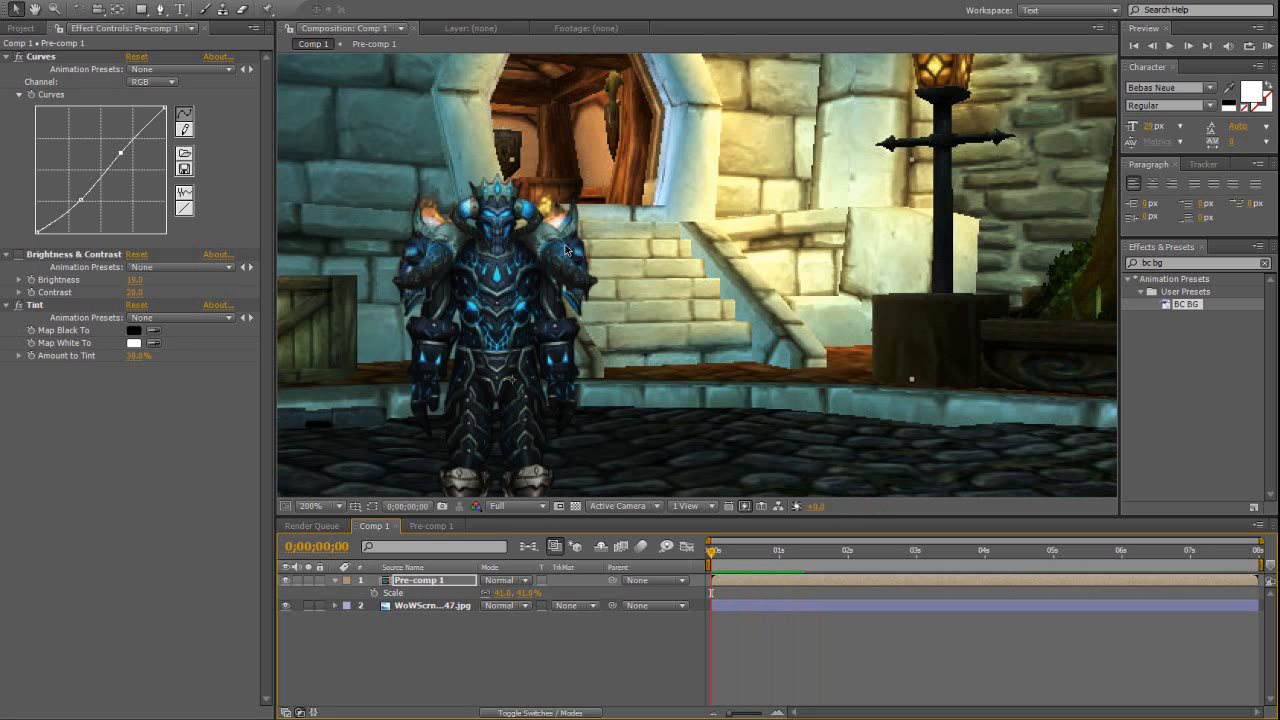
{"action": "mouse_move", "coordinate": [492, 248]}
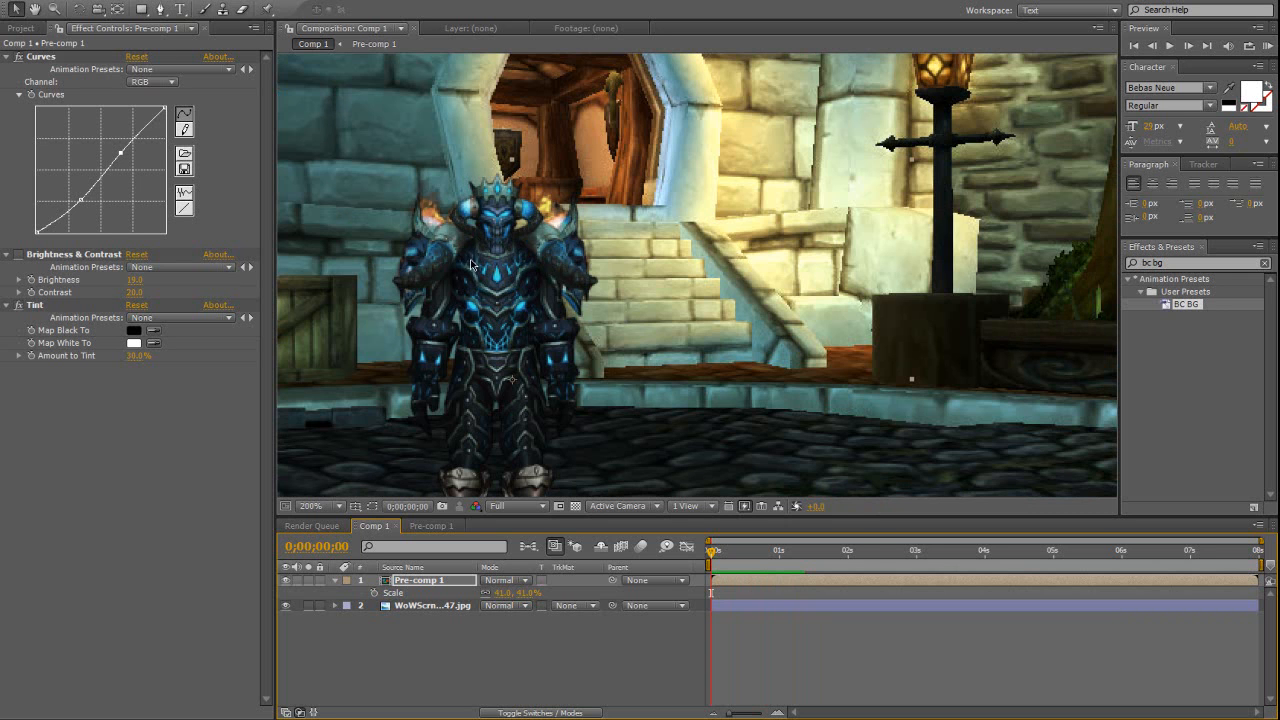
{"action": "mouse_move", "coordinate": [544, 188]}
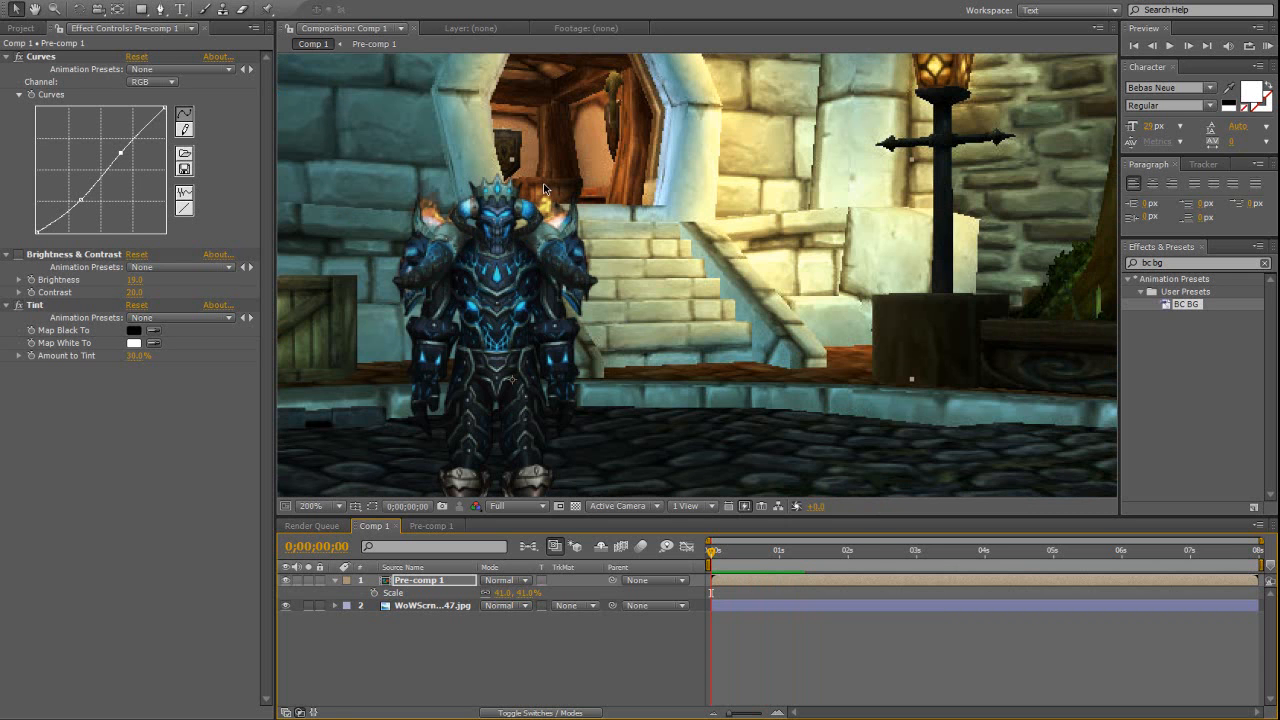
{"action": "mouse_move", "coordinate": [380, 316]}
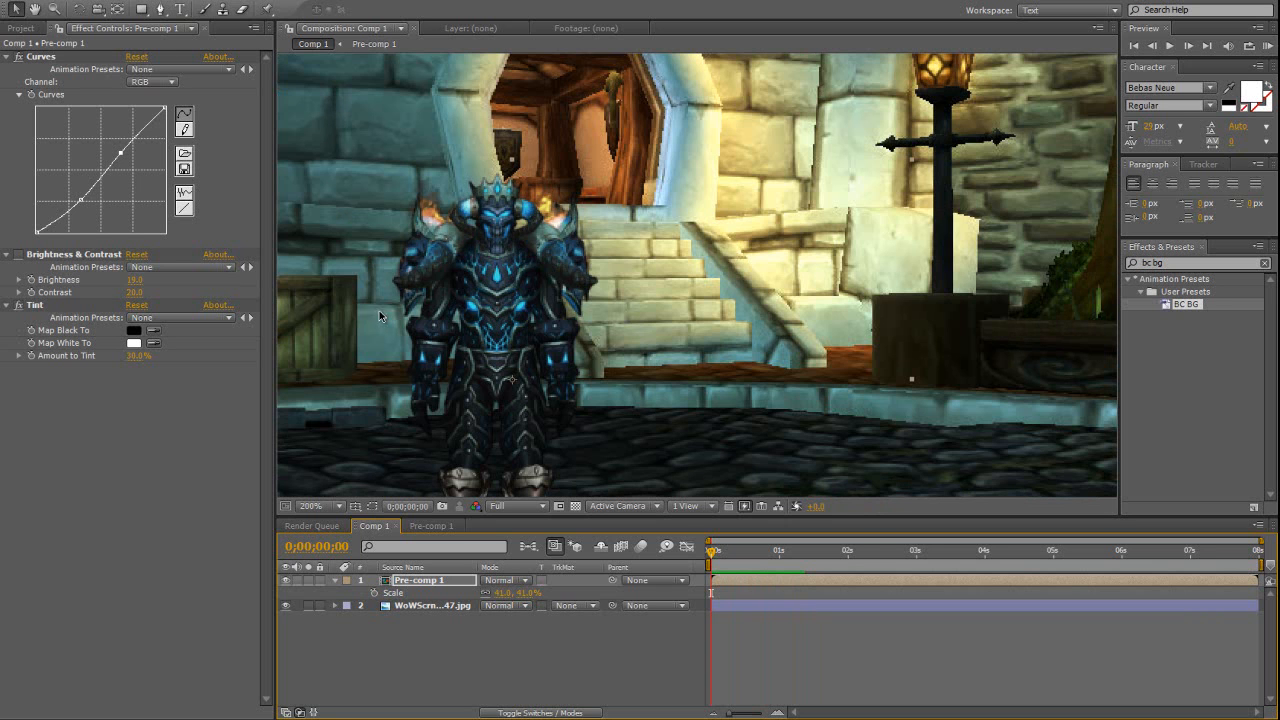
{"action": "mouse_move", "coordinate": [460, 316]}
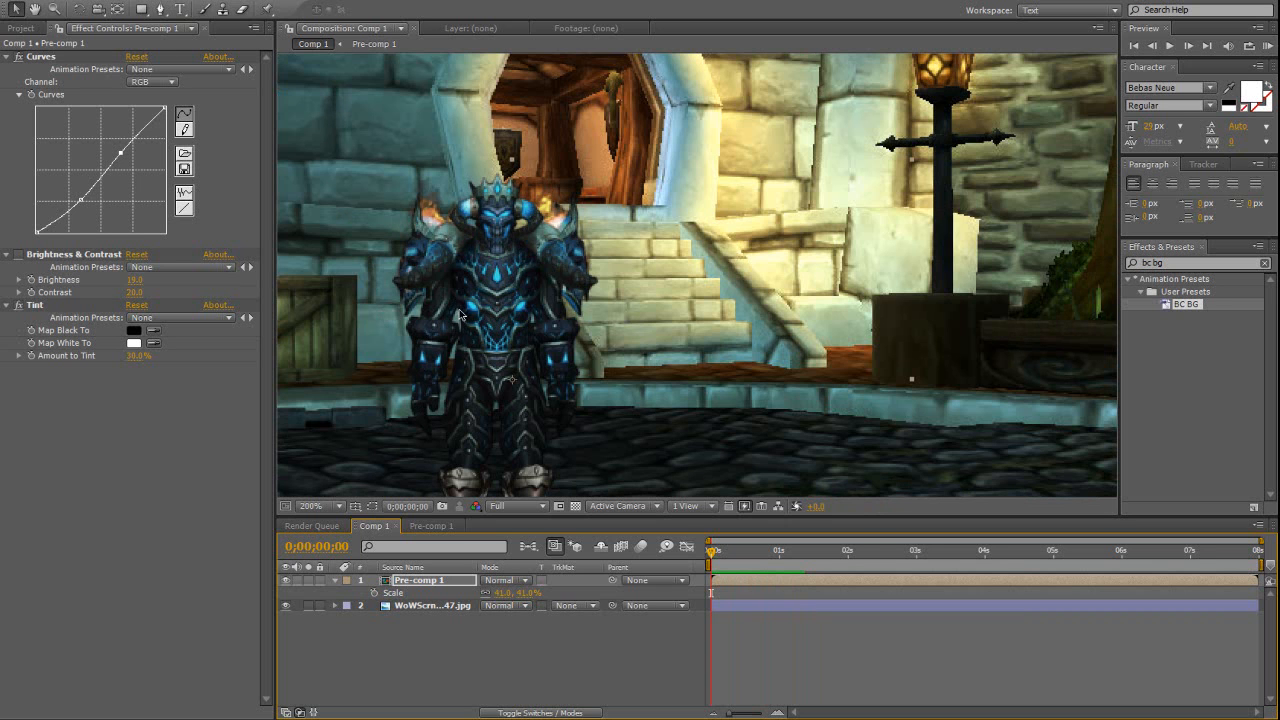
{"action": "mouse_move", "coordinate": [500, 460]}
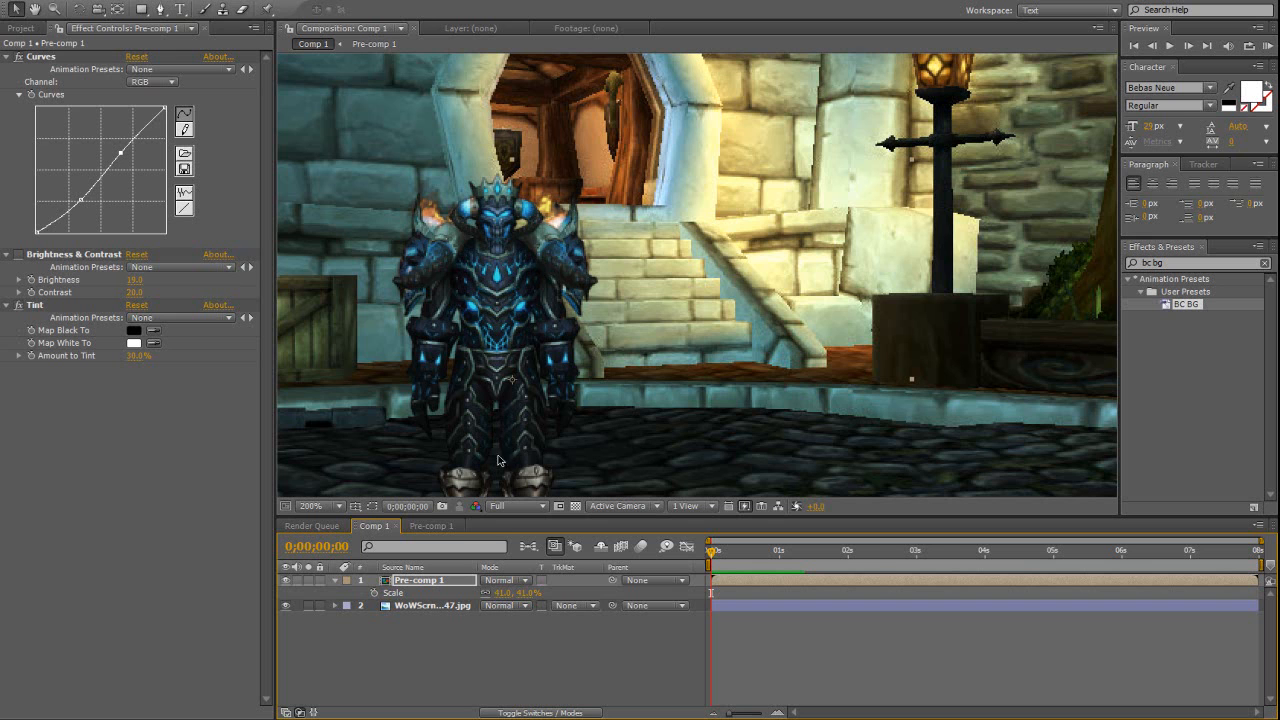
{"action": "mouse_move", "coordinate": [576, 344]}
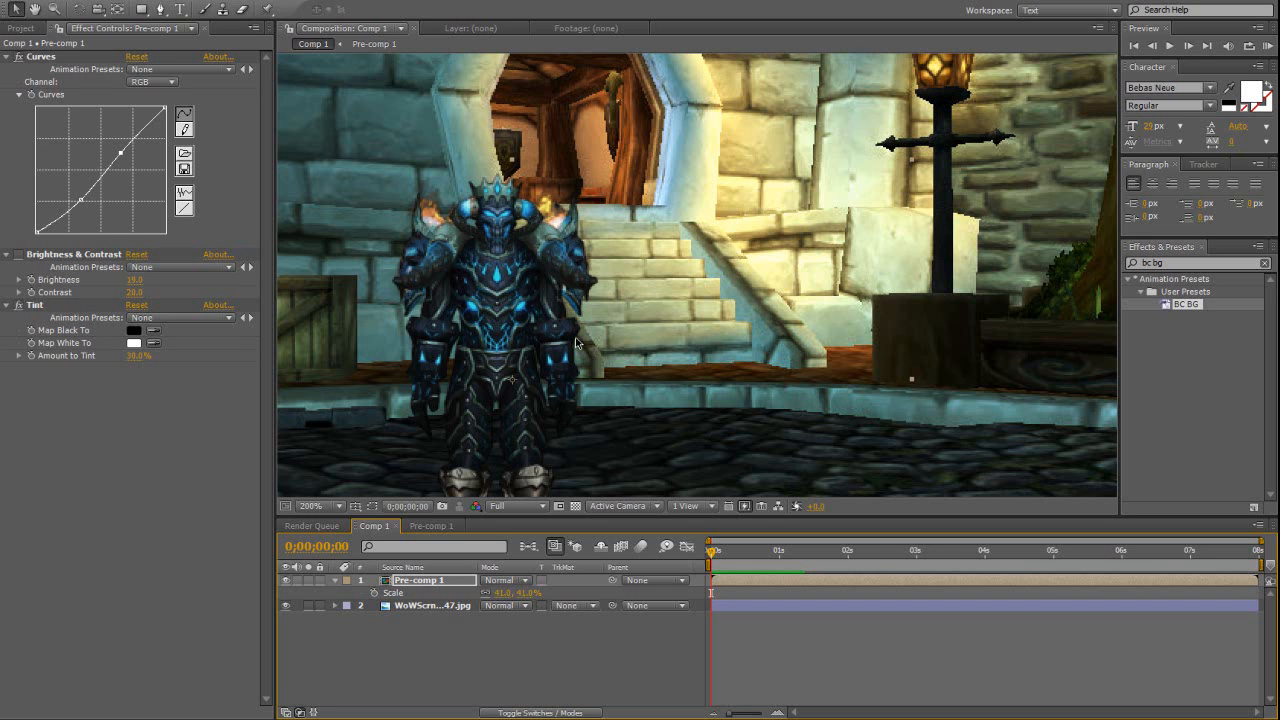